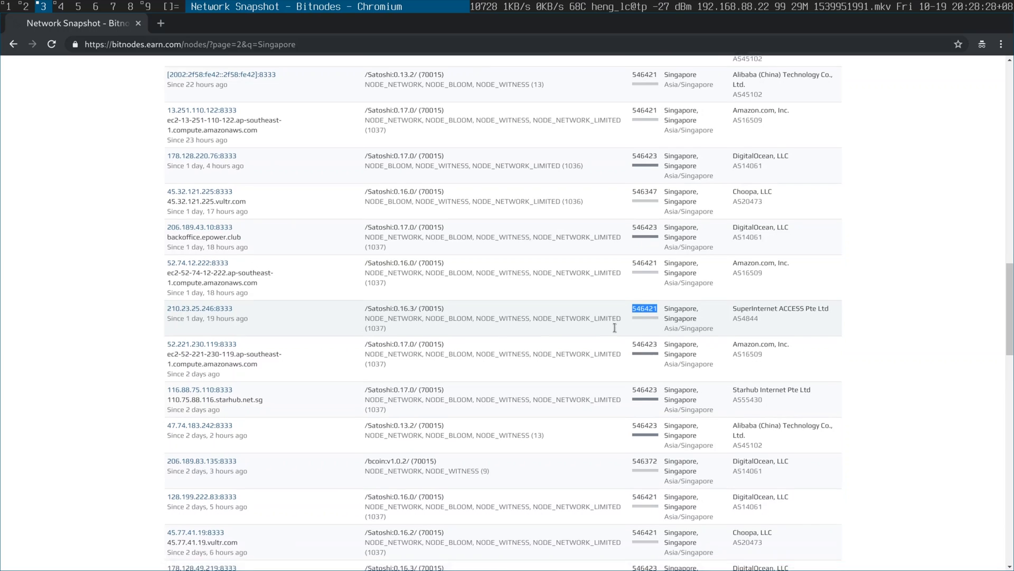
scroll("down", 3)
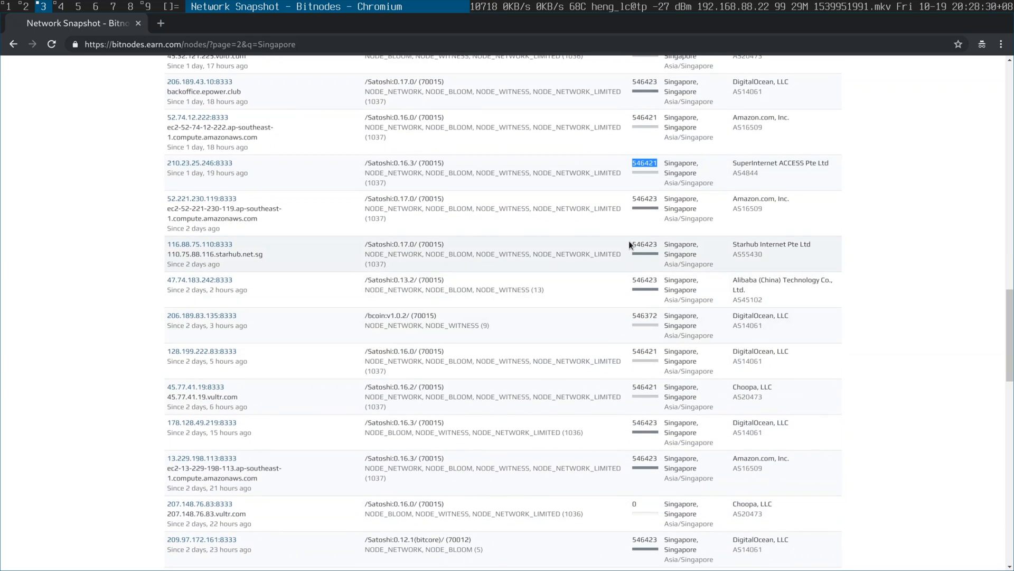
mouse_move(752, 270)
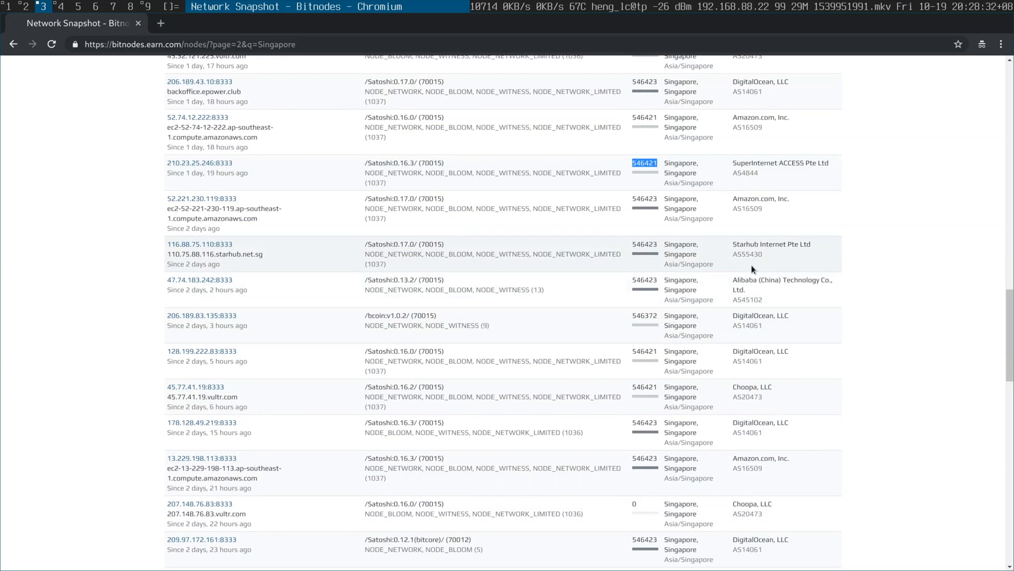
mouse_move(779, 315)
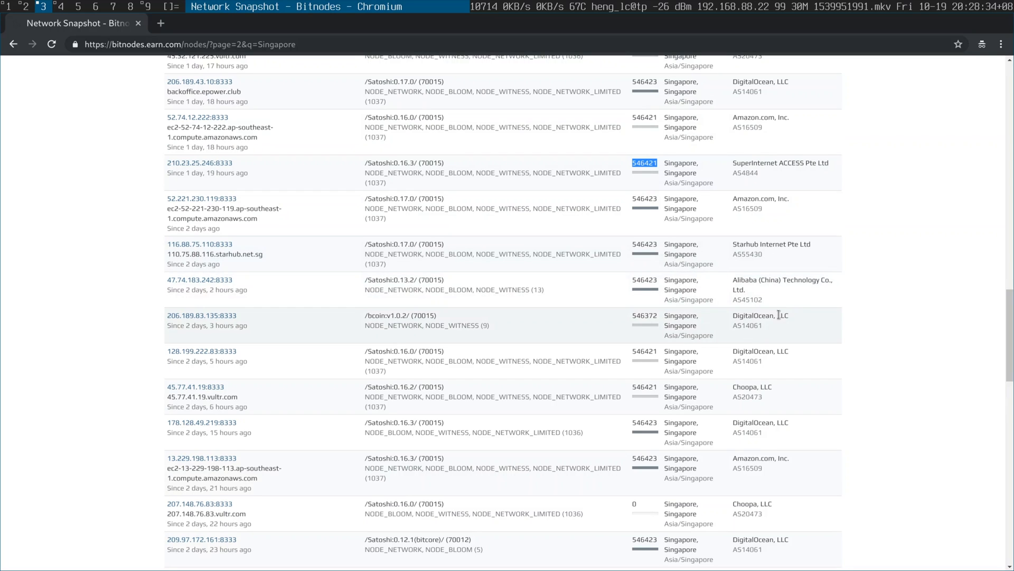
scroll("down", 3)
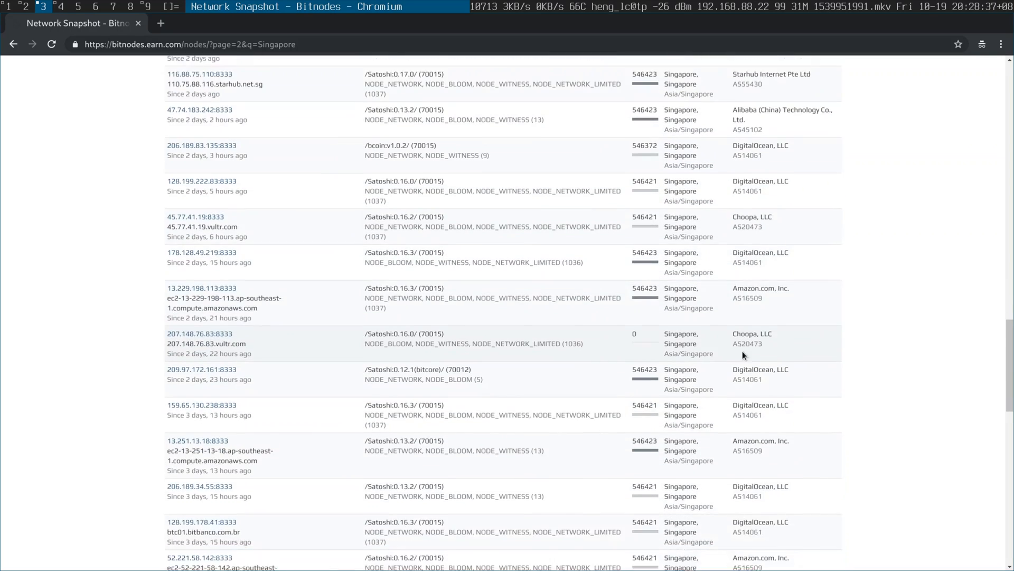